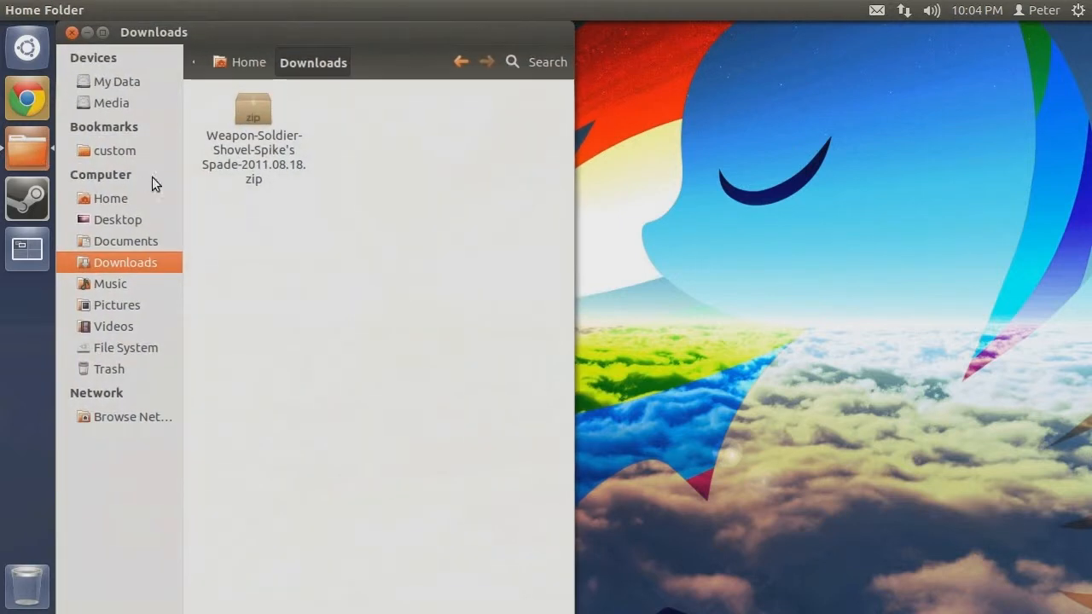
{"action": "mouse_move", "coordinate": [249, 204]}
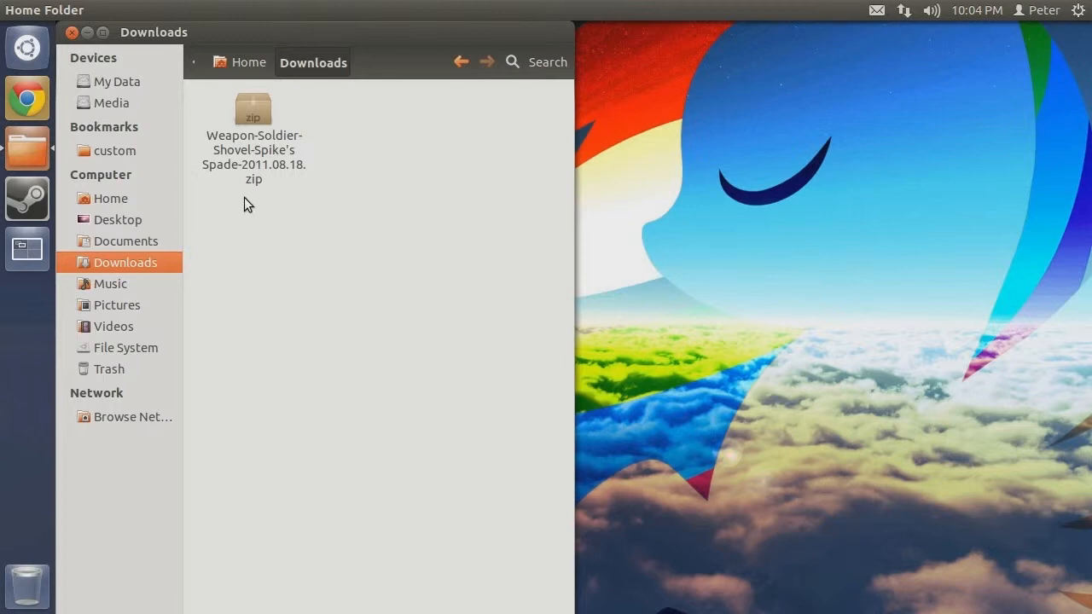
Step: Open a new Files window from the launcher icon, showing Home beside Downloads
{"action": "right_click", "coordinate": [27, 147]}
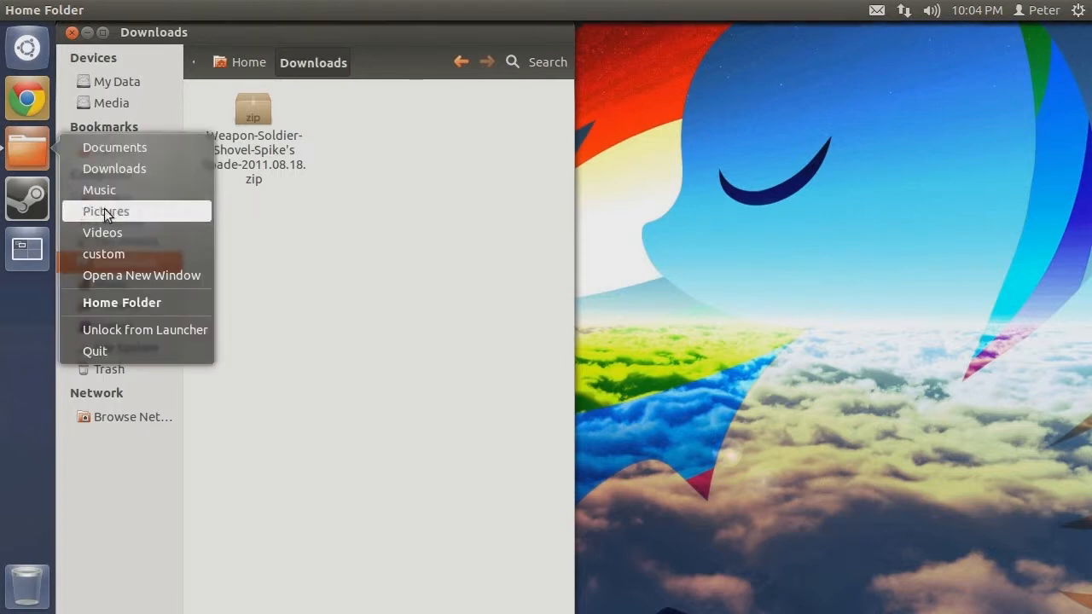
{"action": "left_click", "coordinate": [142, 275]}
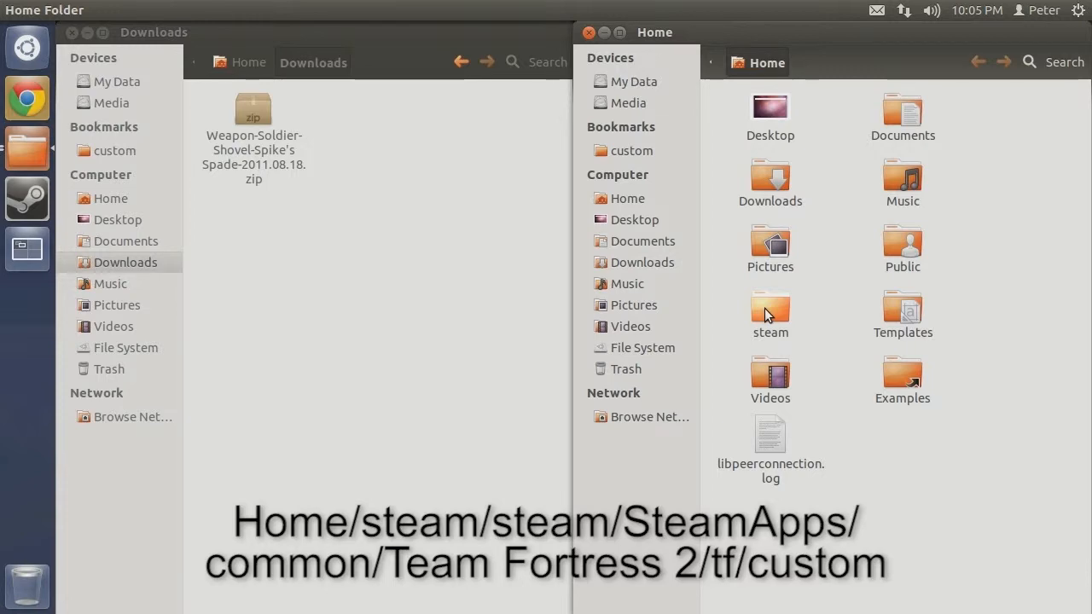
Step: Navigate through steam/steam into Team Fortress 2's tf folder toward custom
{"action": "double_click", "coordinate": [769, 309]}
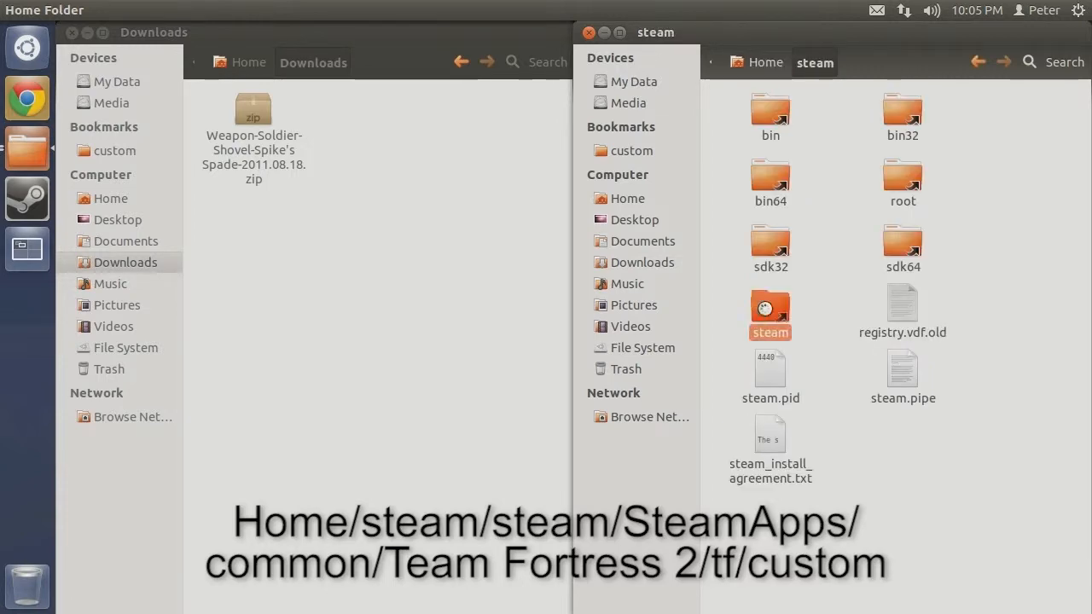
{"action": "double_click", "coordinate": [770, 311]}
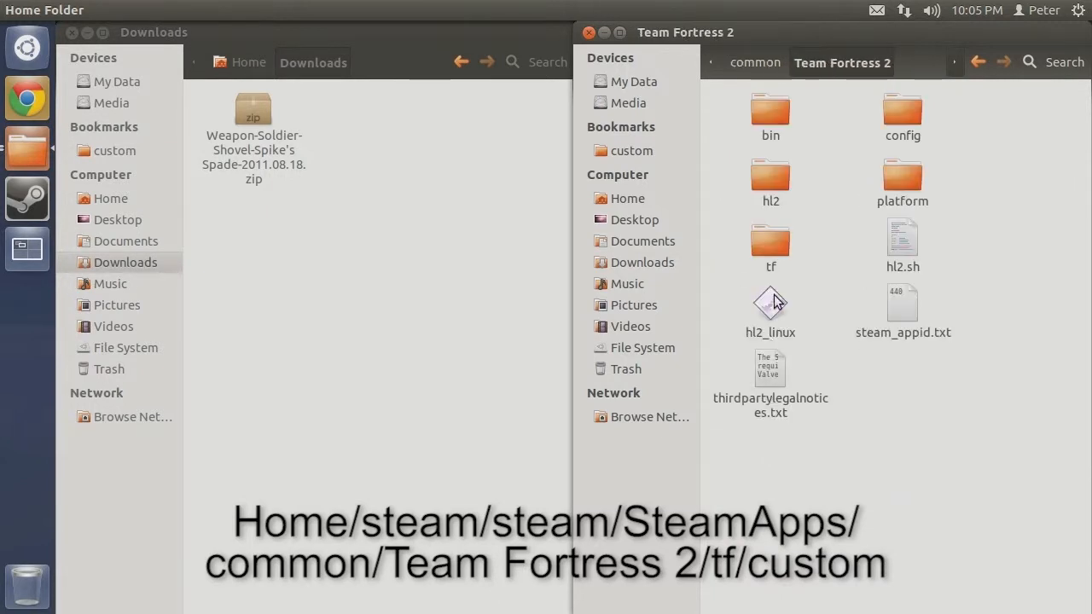
{"action": "double_click", "coordinate": [771, 242]}
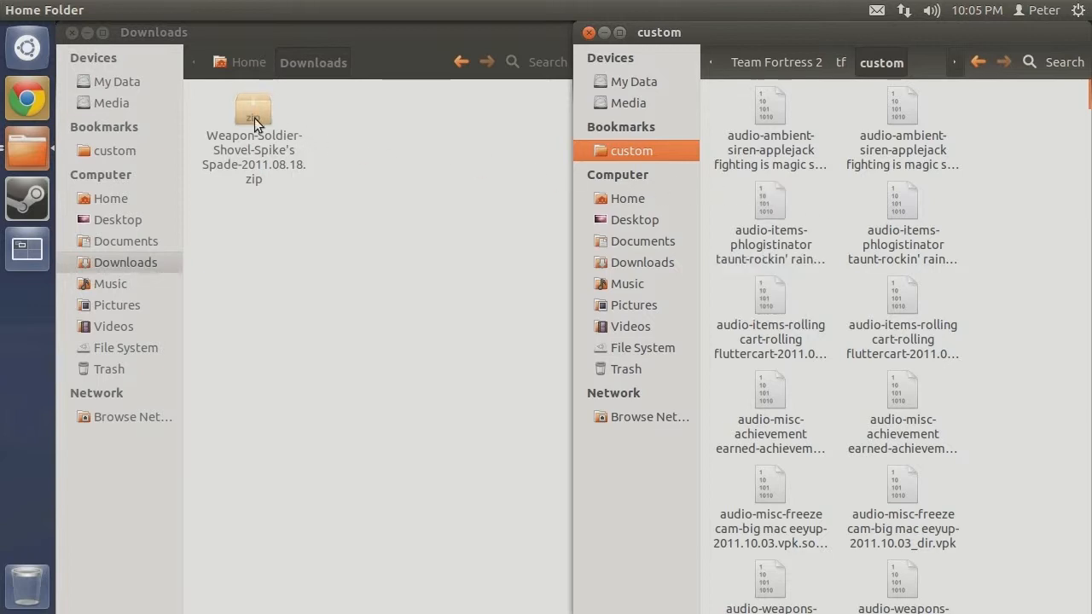
Step: Open the Spike's Spade zip in Archive Manager, revealing its single _dir.vpk file
{"action": "double_click", "coordinate": [252, 111]}
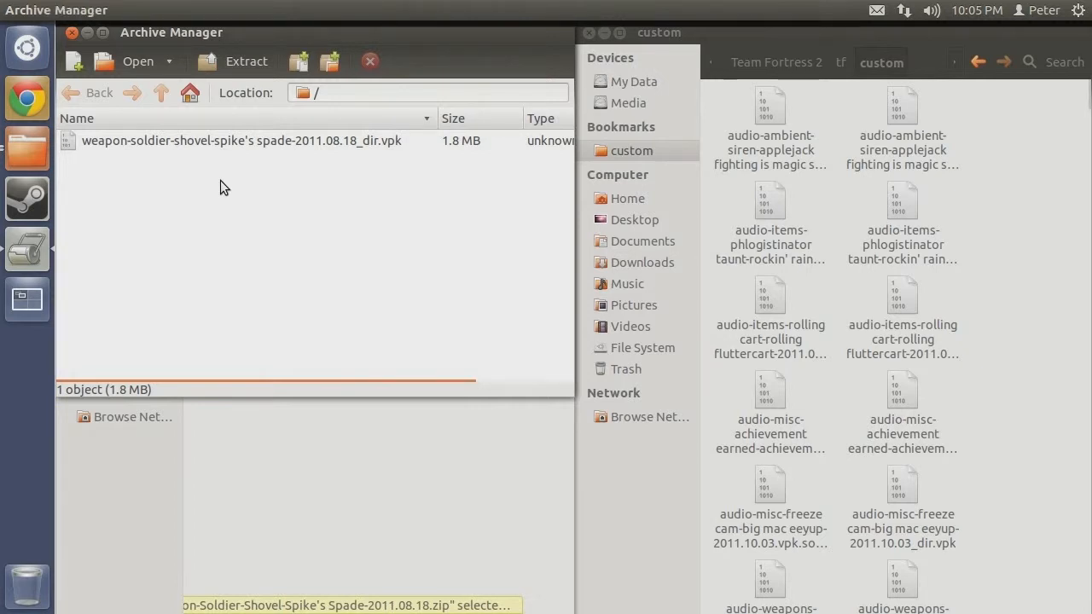
{"action": "mouse_move", "coordinate": [112, 162]}
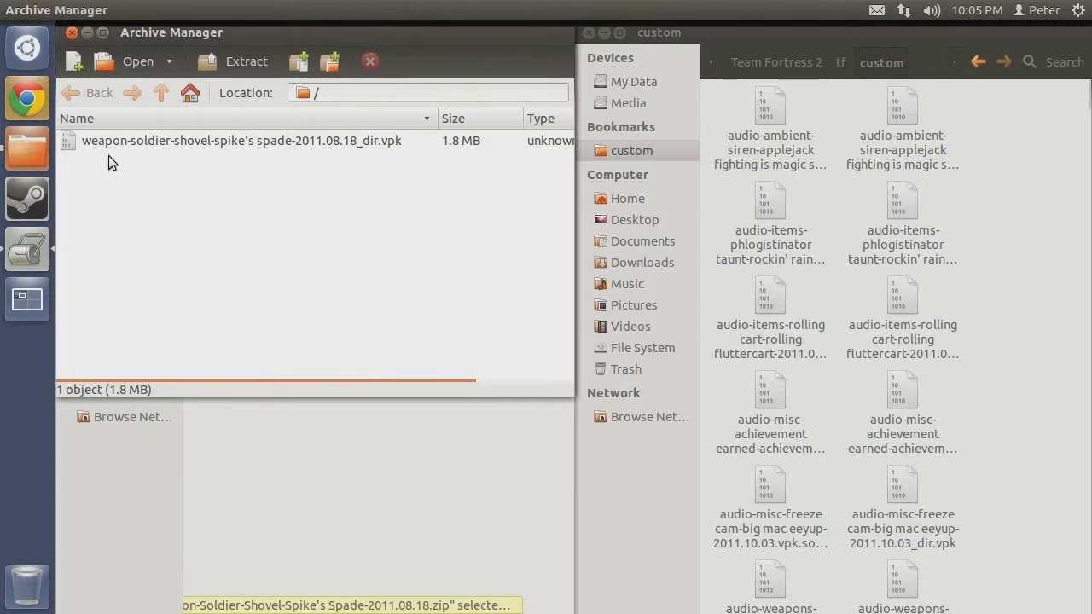
{"action": "mouse_move", "coordinate": [229, 164]}
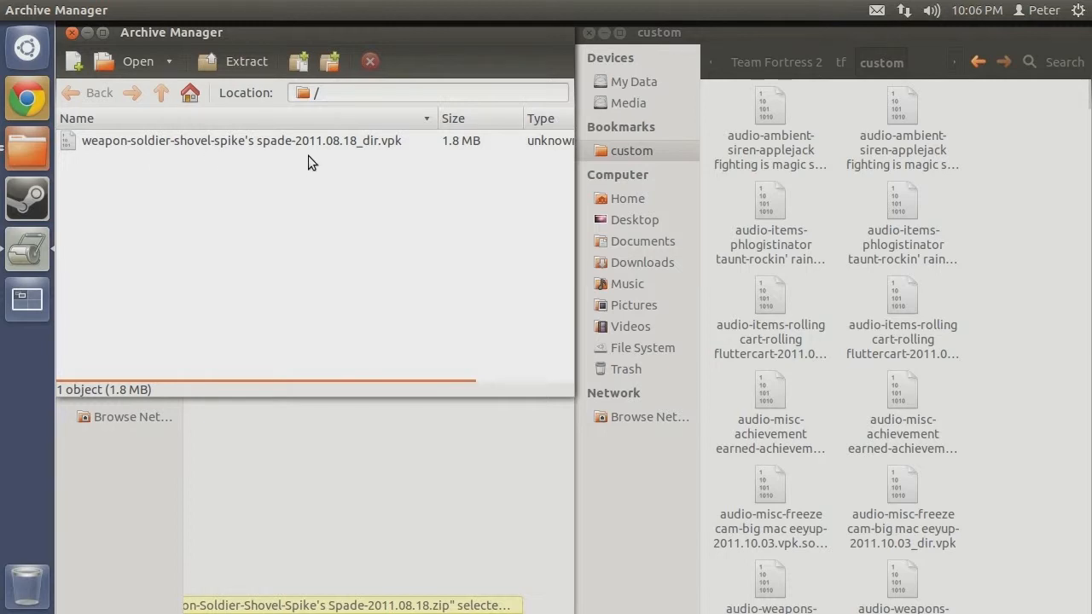
{"action": "mouse_move", "coordinate": [361, 161]}
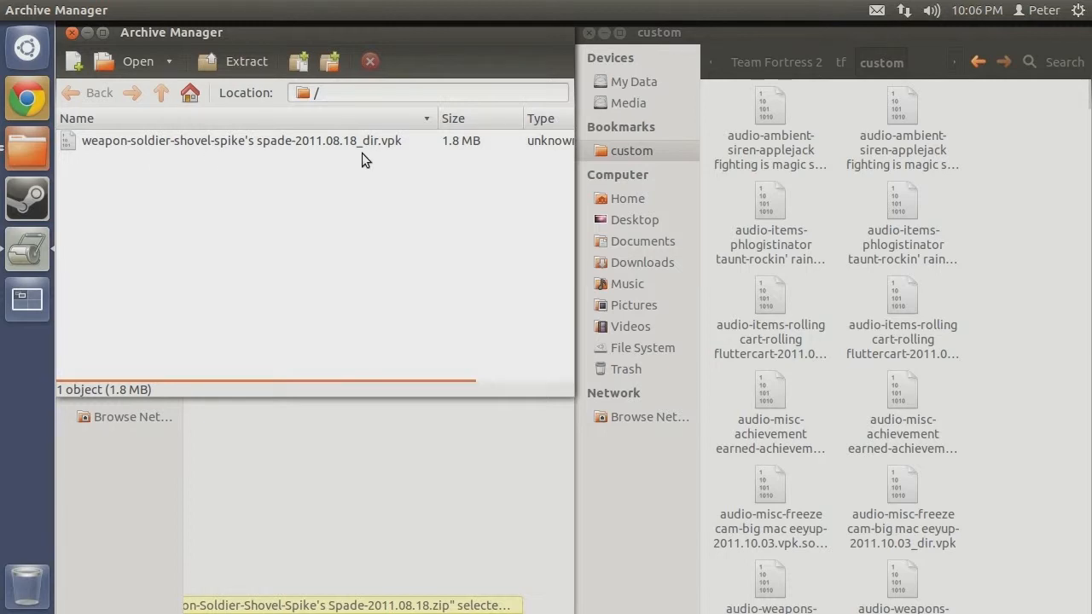
{"action": "mouse_move", "coordinate": [396, 161]}
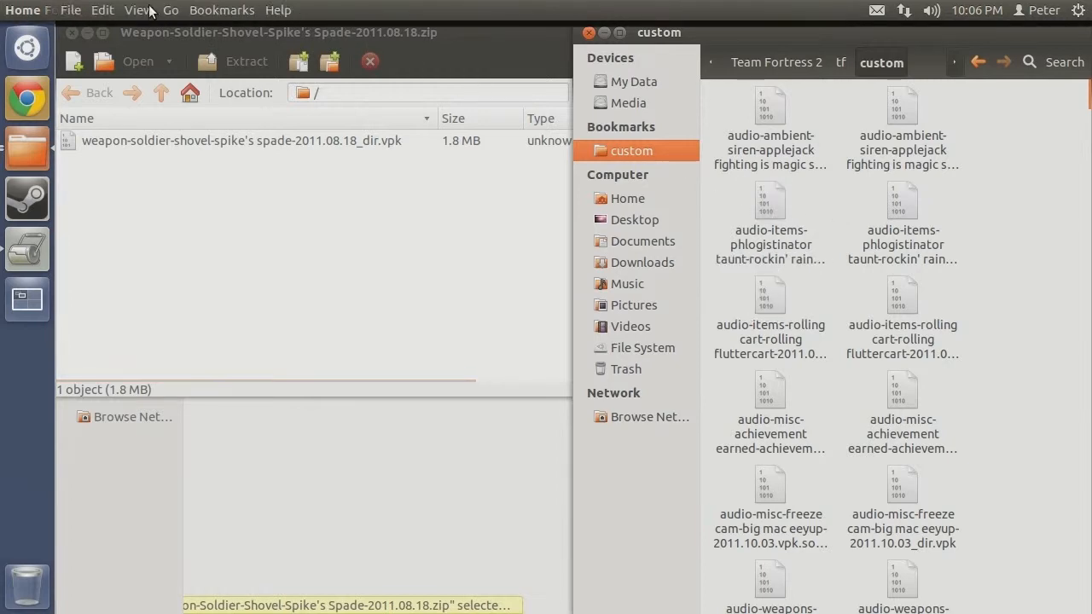
Step: Switch the custom folder to List view and scroll down to the spade files
{"action": "left_click", "coordinate": [139, 11]}
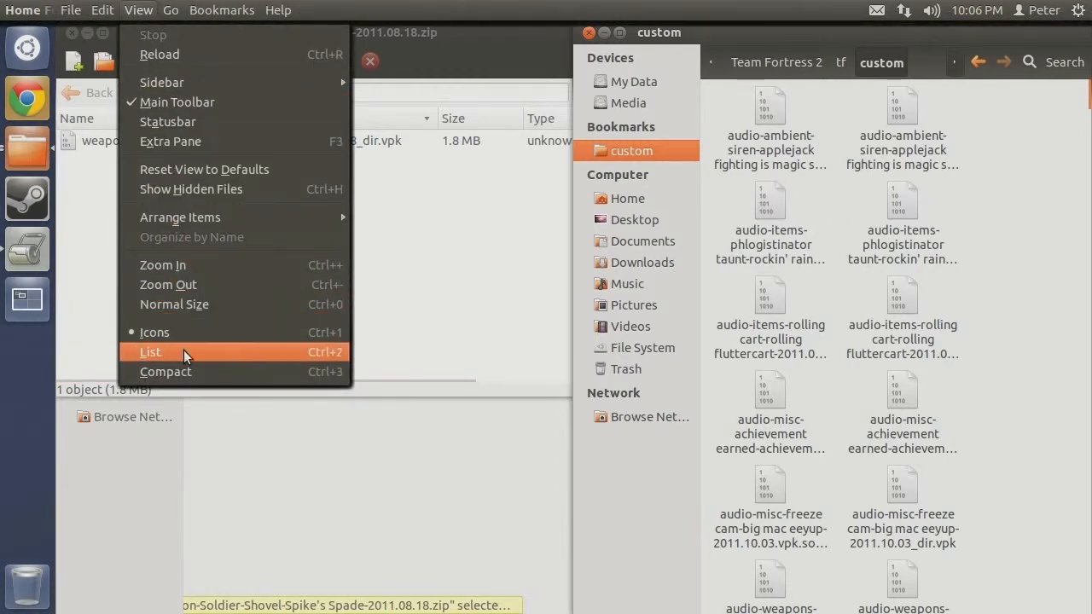
{"action": "left_click", "coordinate": [150, 351]}
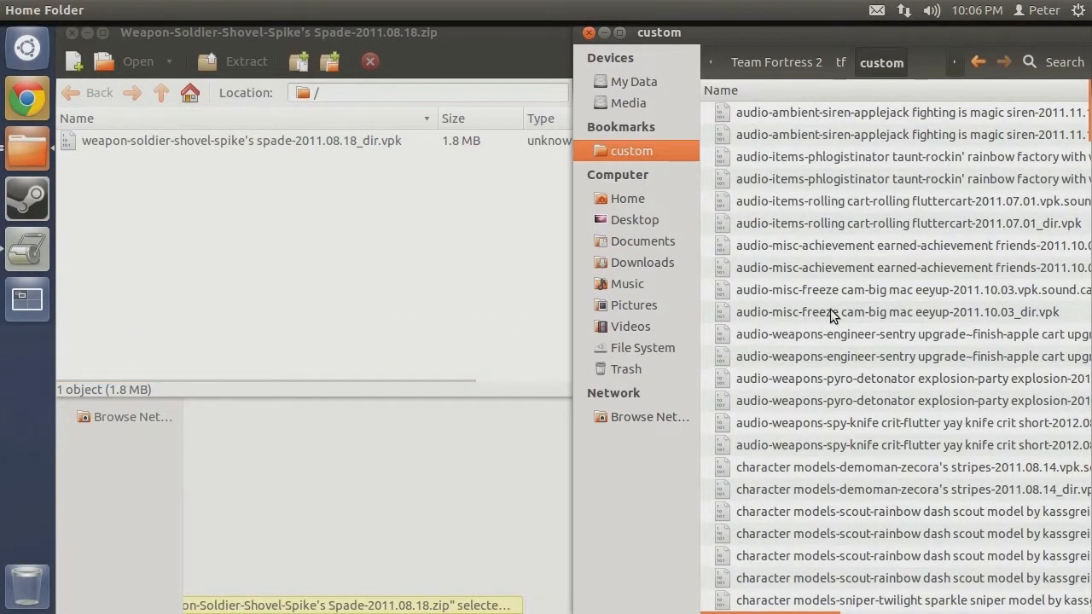
{"action": "scroll", "scroll_direction": "down", "scroll_amount": 3}
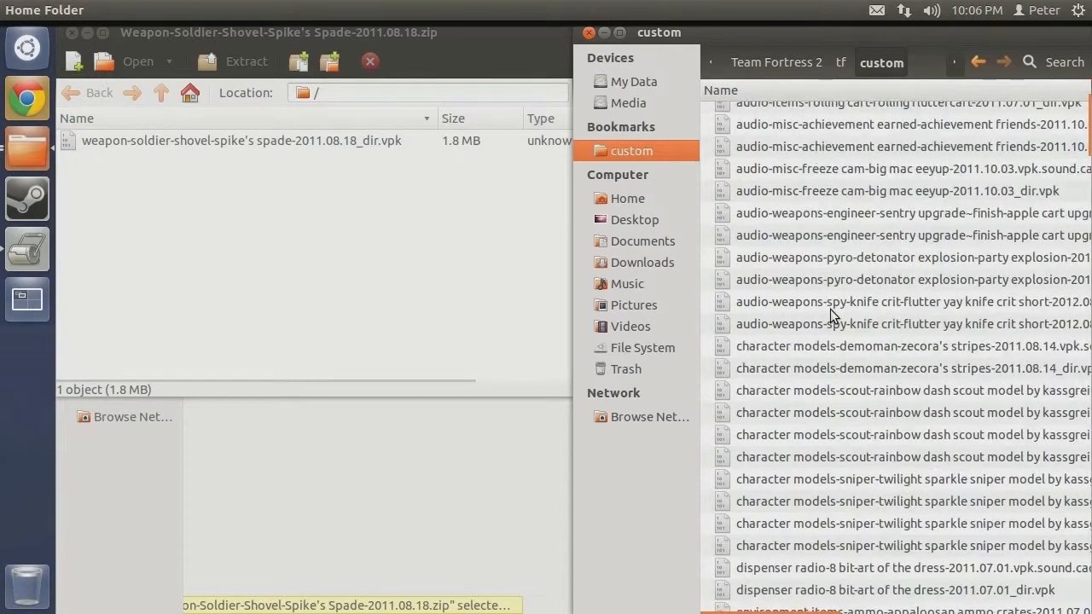
{"action": "scroll", "scroll_direction": "down", "scroll_amount": 3}
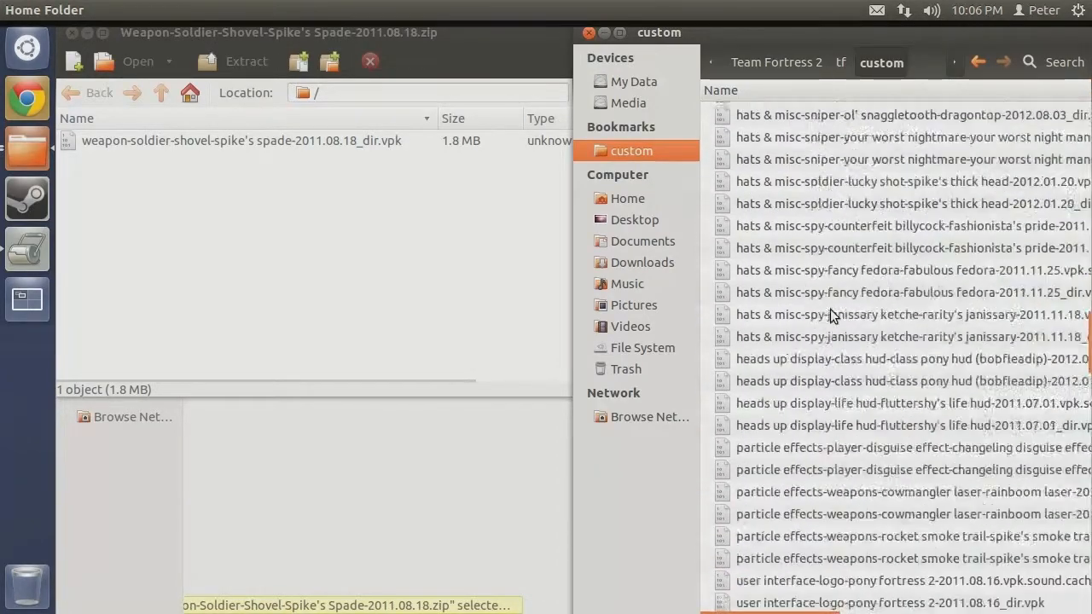
{"action": "scroll", "scroll_direction": "down", "scroll_amount": 3}
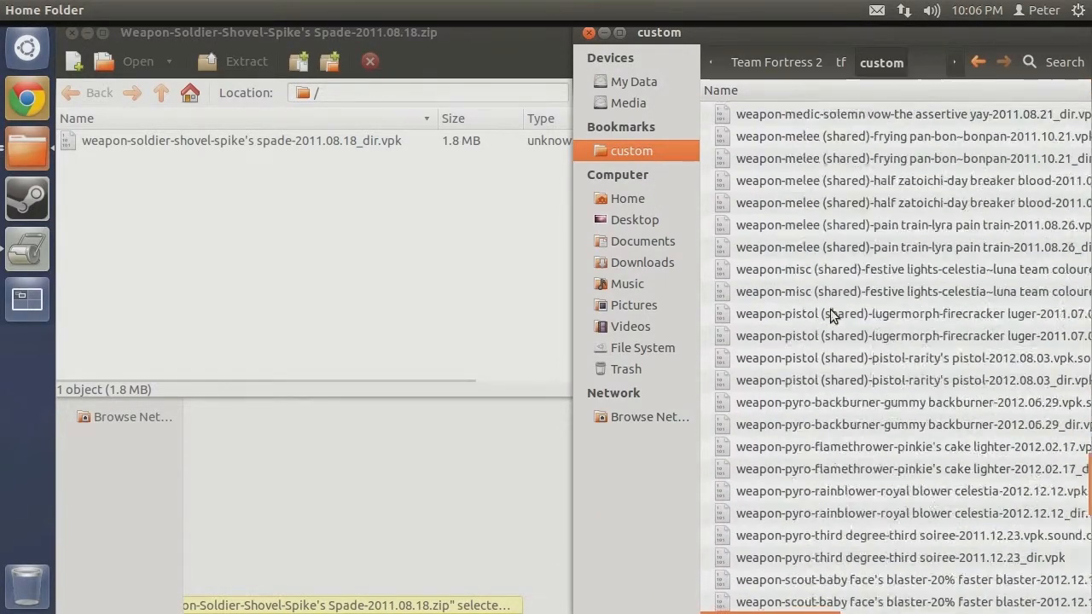
{"action": "scroll", "scroll_direction": "down", "scroll_amount": 3}
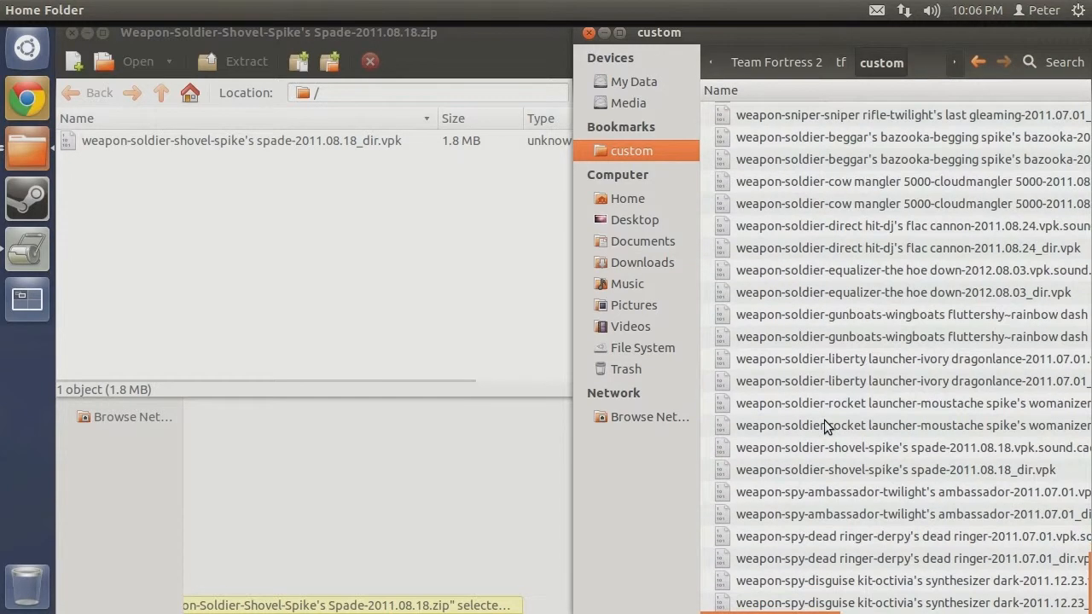
{"action": "mouse_move", "coordinate": [837, 457]}
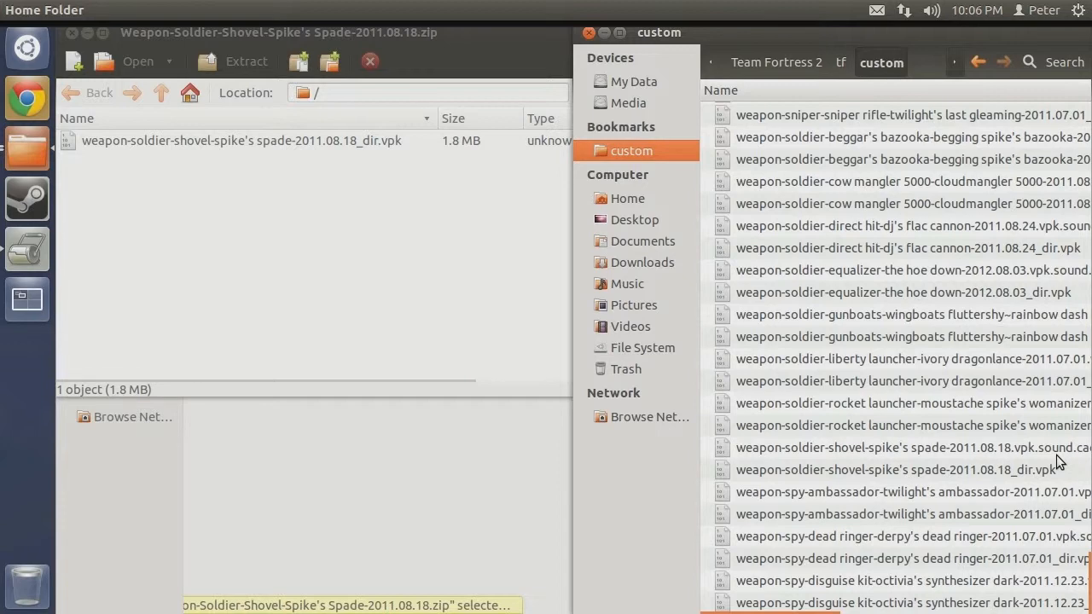
Step: Select the Spike's Spade _dir.vpk and bring up its deletion options
{"action": "left_click", "coordinate": [904, 447]}
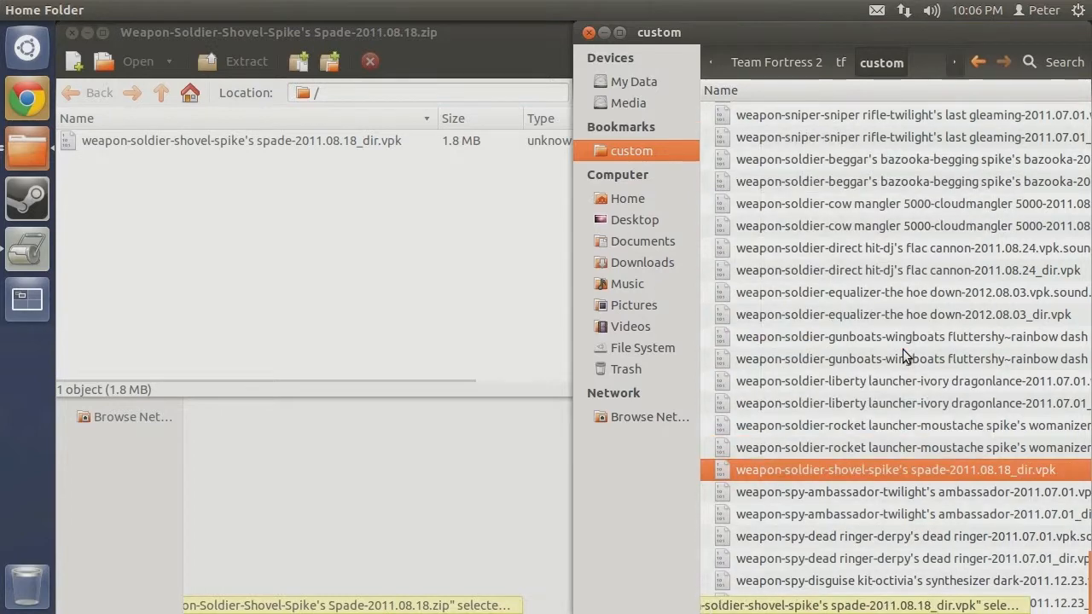
{"action": "right_click", "coordinate": [896, 470]}
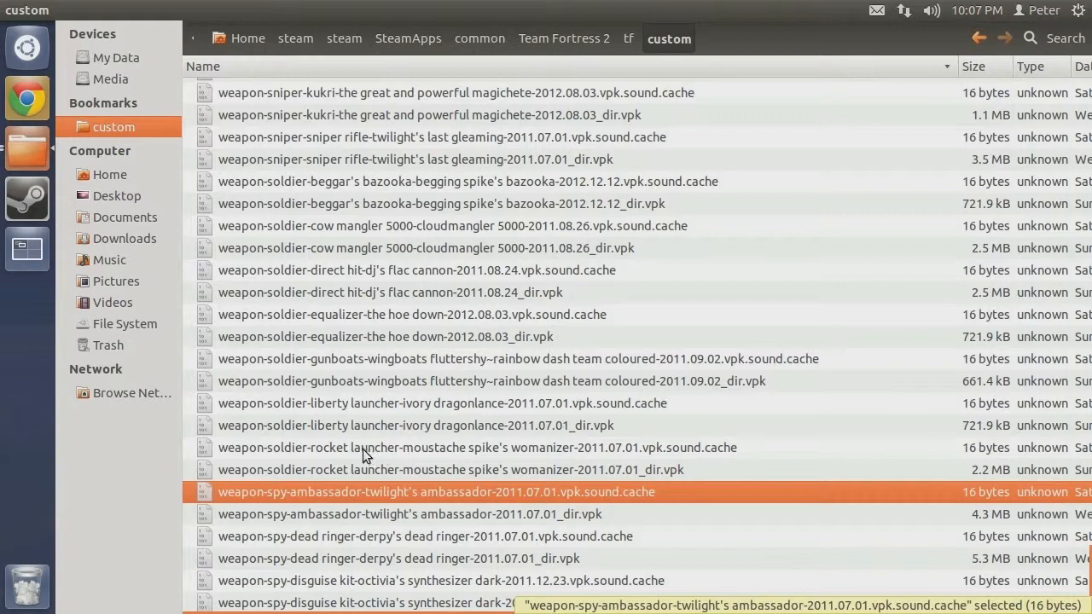
{"action": "mouse_move", "coordinate": [263, 435]}
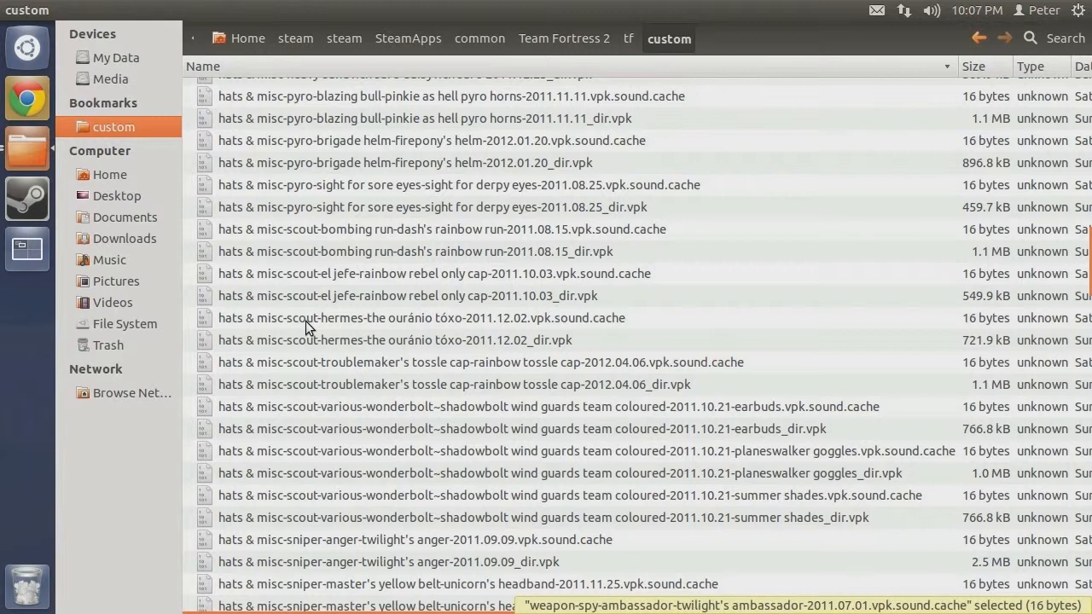
{"action": "mouse_move", "coordinate": [338, 331]}
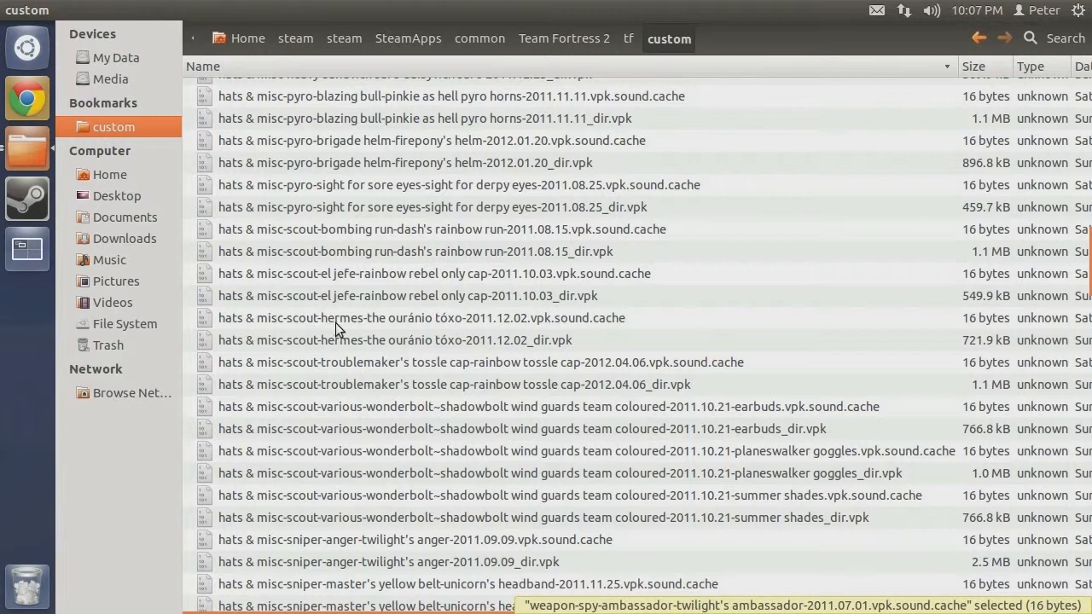
{"action": "mouse_move", "coordinate": [341, 372]}
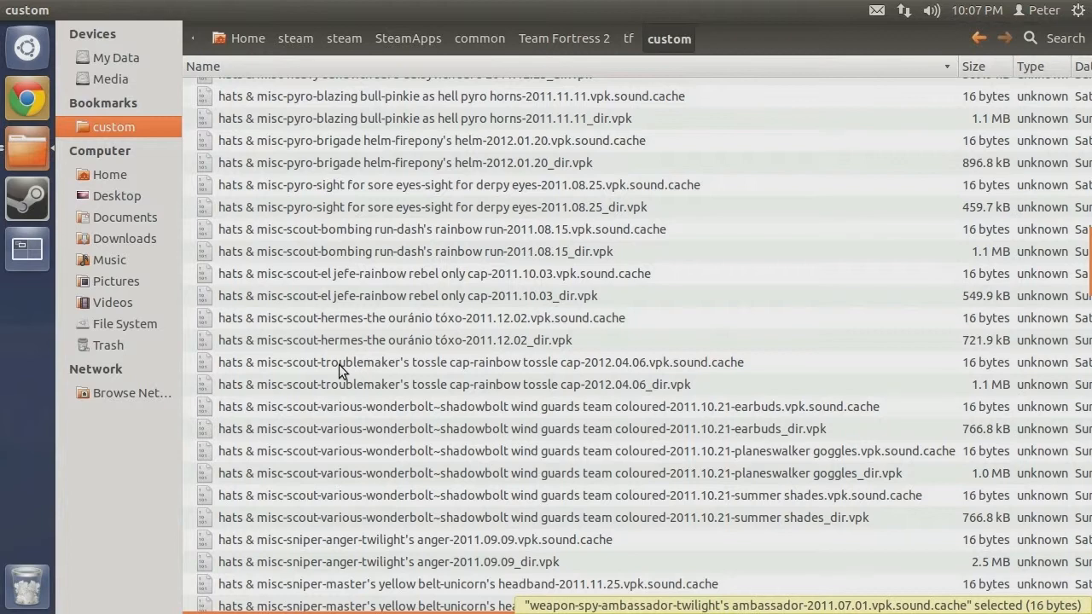
{"action": "mouse_move", "coordinate": [386, 376]}
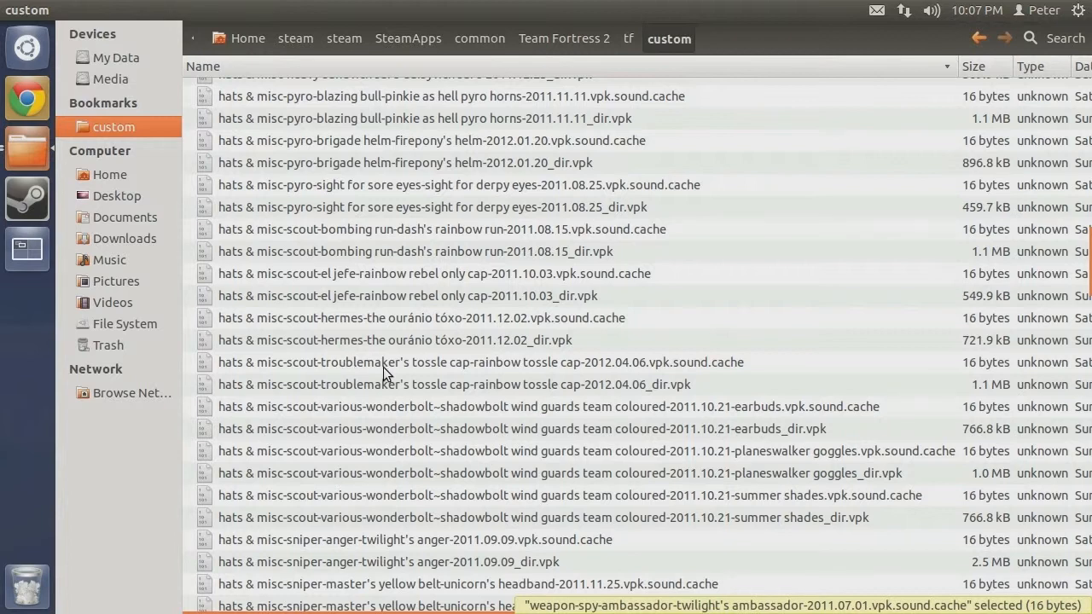
{"action": "mouse_move", "coordinate": [335, 417]}
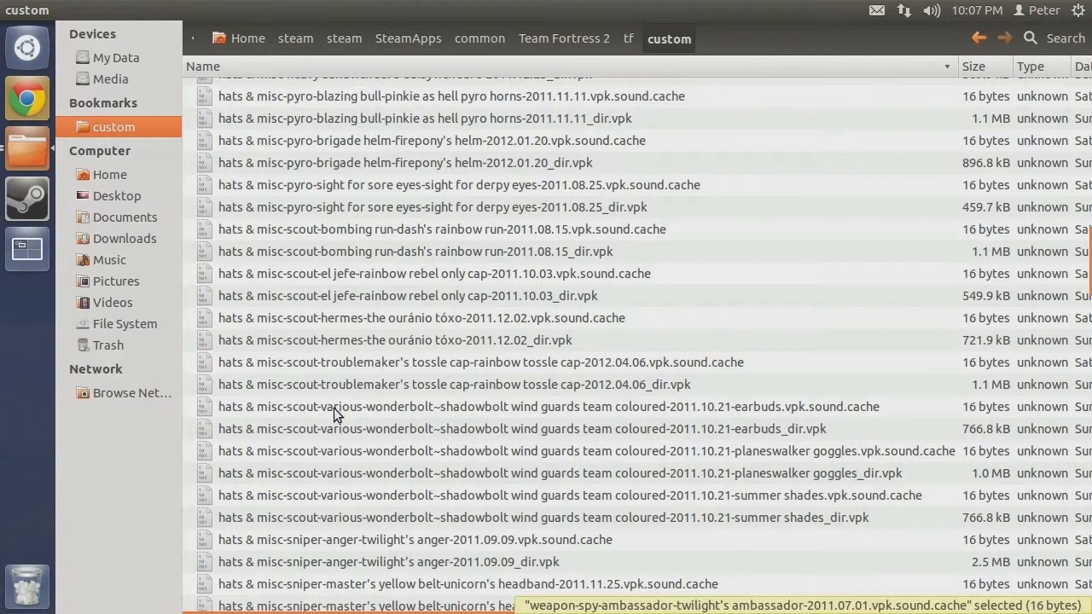
{"action": "mouse_move", "coordinate": [394, 411]}
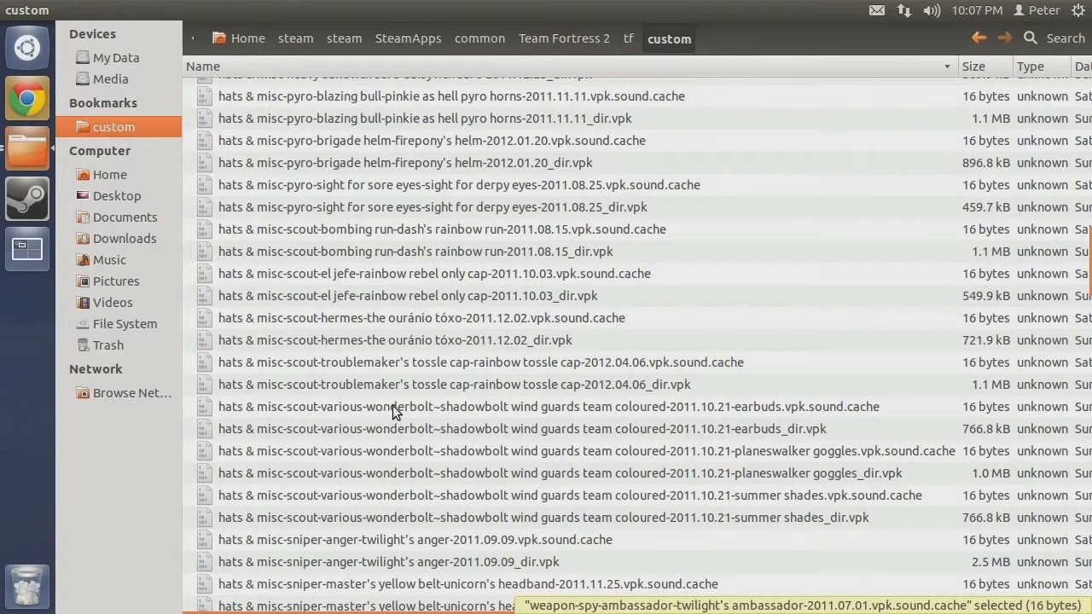
{"action": "mouse_move", "coordinate": [748, 424]}
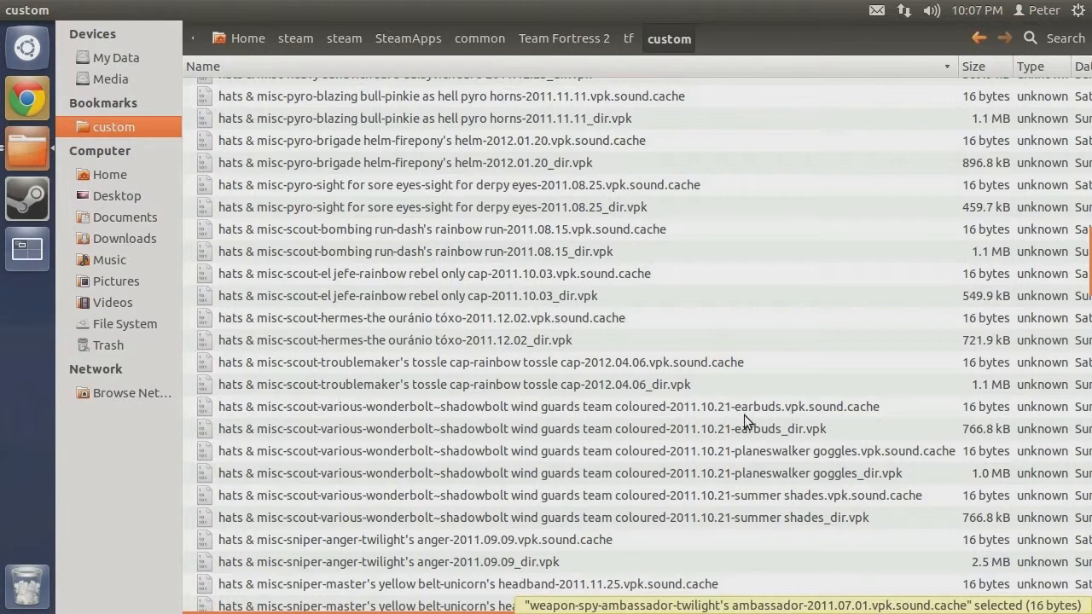
{"action": "mouse_move", "coordinate": [744, 421]}
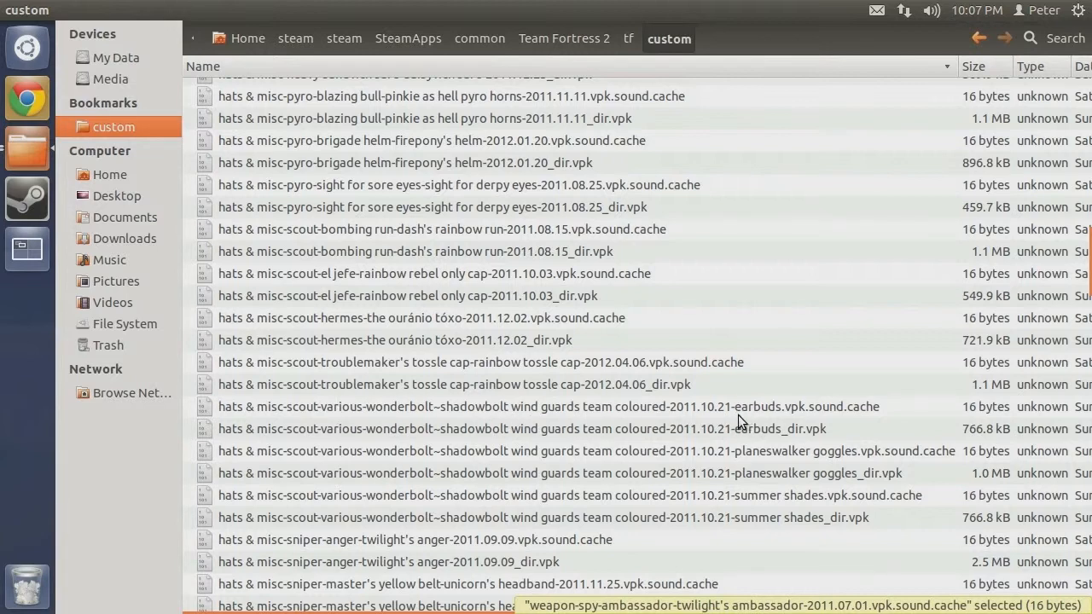
{"action": "left_click", "coordinate": [546, 406]}
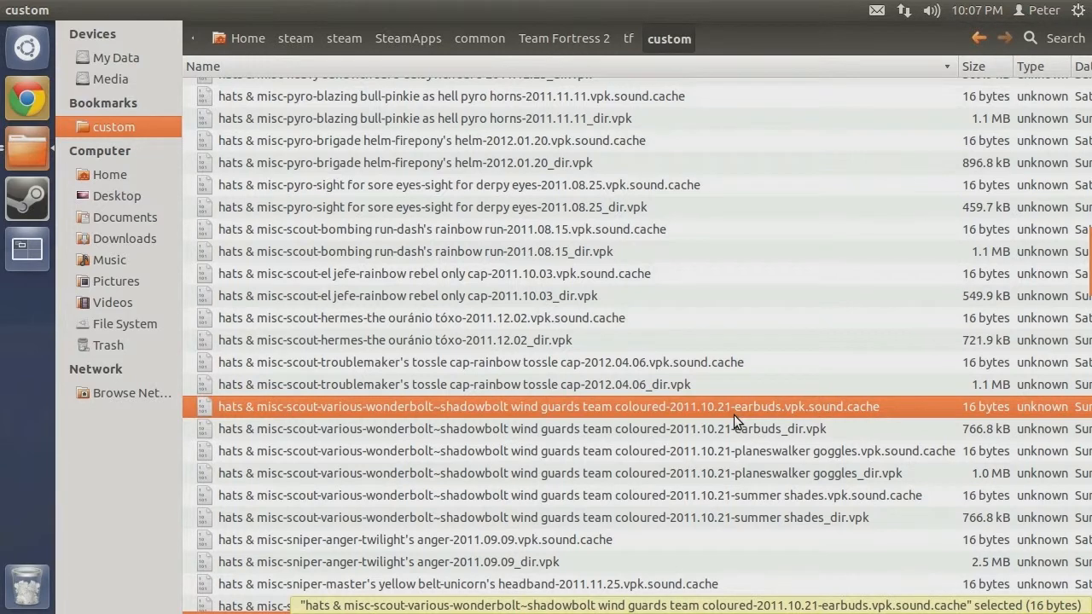
{"action": "mouse_move", "coordinate": [759, 419]}
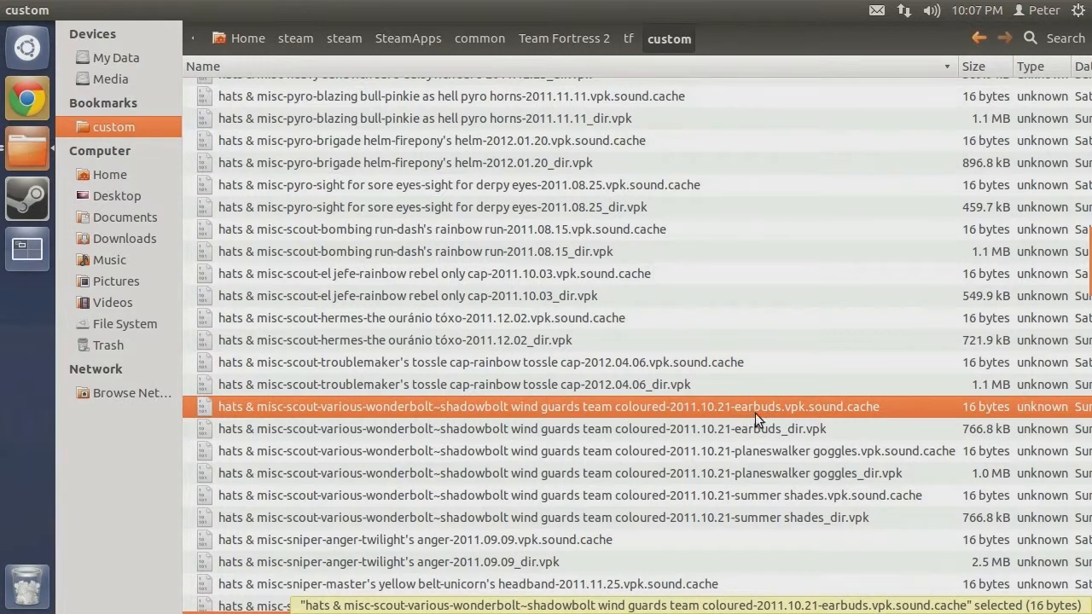
{"action": "mouse_move", "coordinate": [760, 454]}
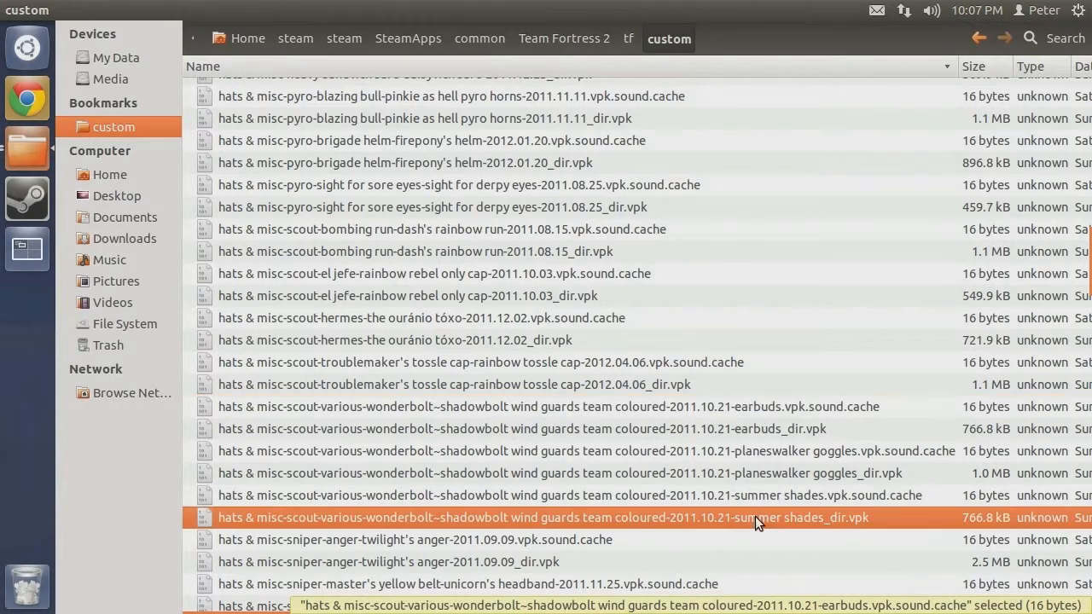
Step: Delete the Wonderbolt wind guards earbuds, goggles and shades files one after another
{"action": "right_click", "coordinate": [759, 519]}
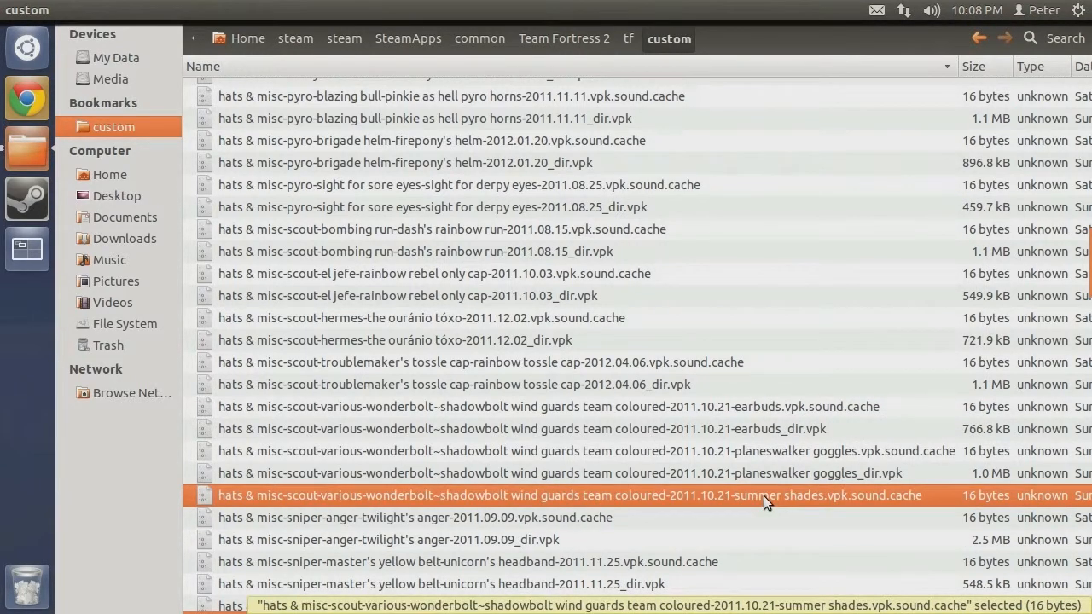
{"action": "key", "text": "Delete"}
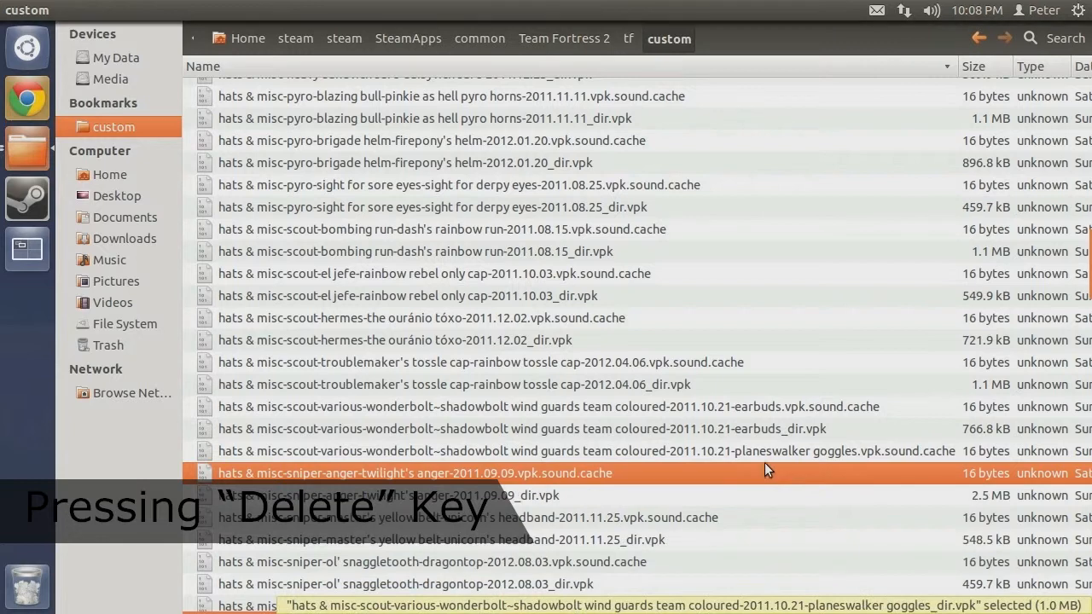
{"action": "key", "text": "Delete"}
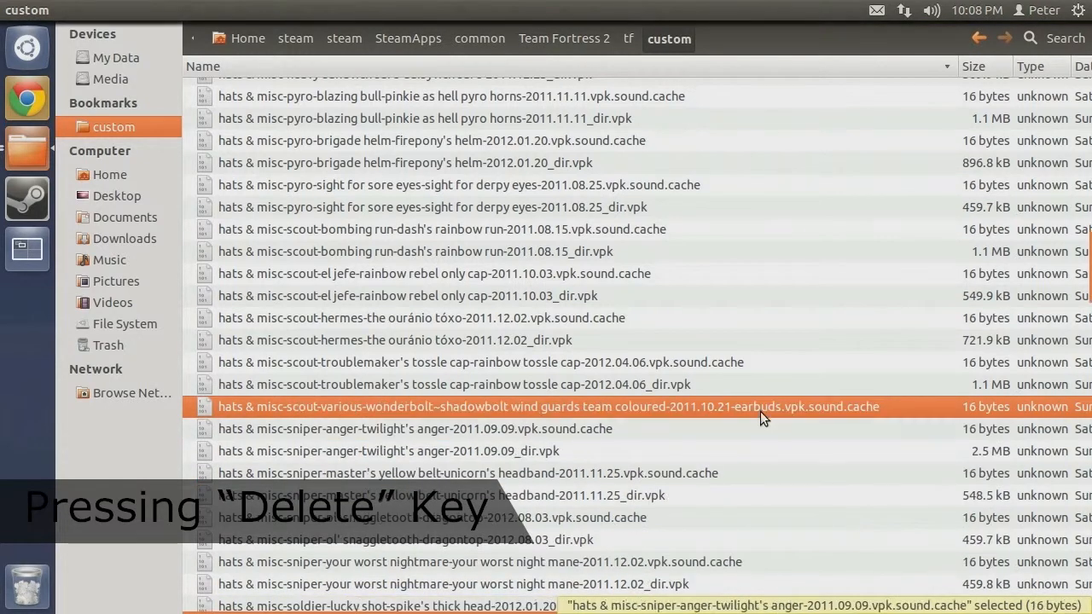
{"action": "key", "text": "Delete"}
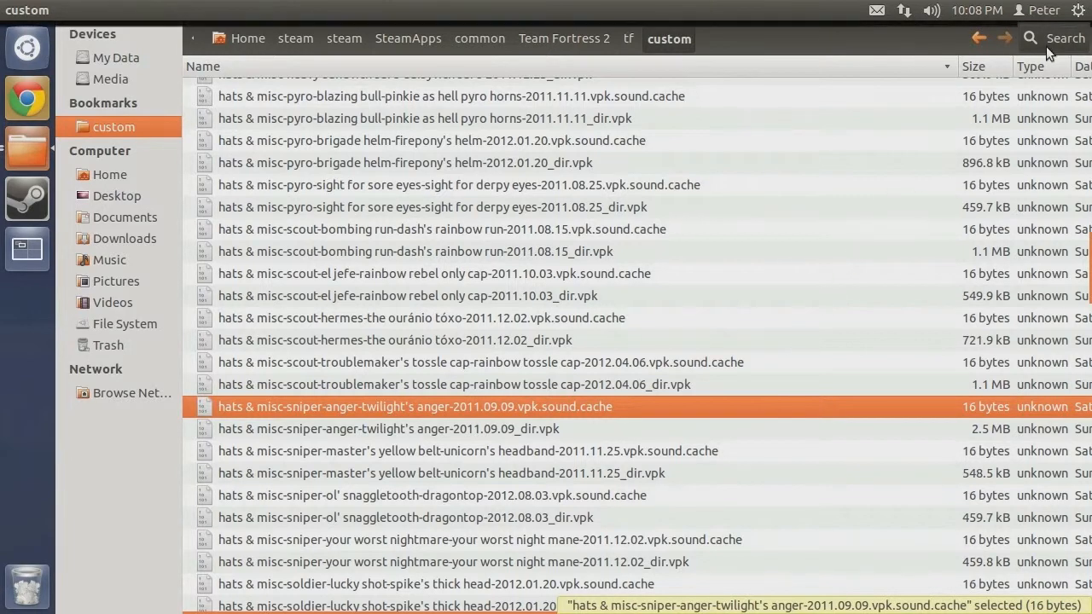
Step: Search the custom folder for 'Pony Books' to list the six matching files
{"action": "left_click", "coordinate": [1031, 37]}
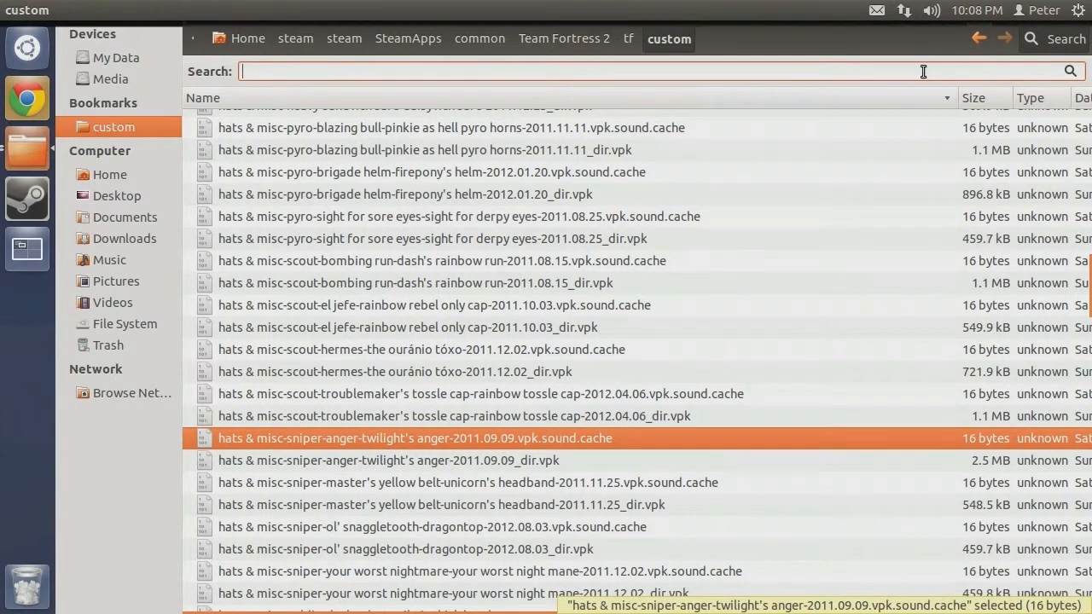
{"action": "type", "text": "P"}
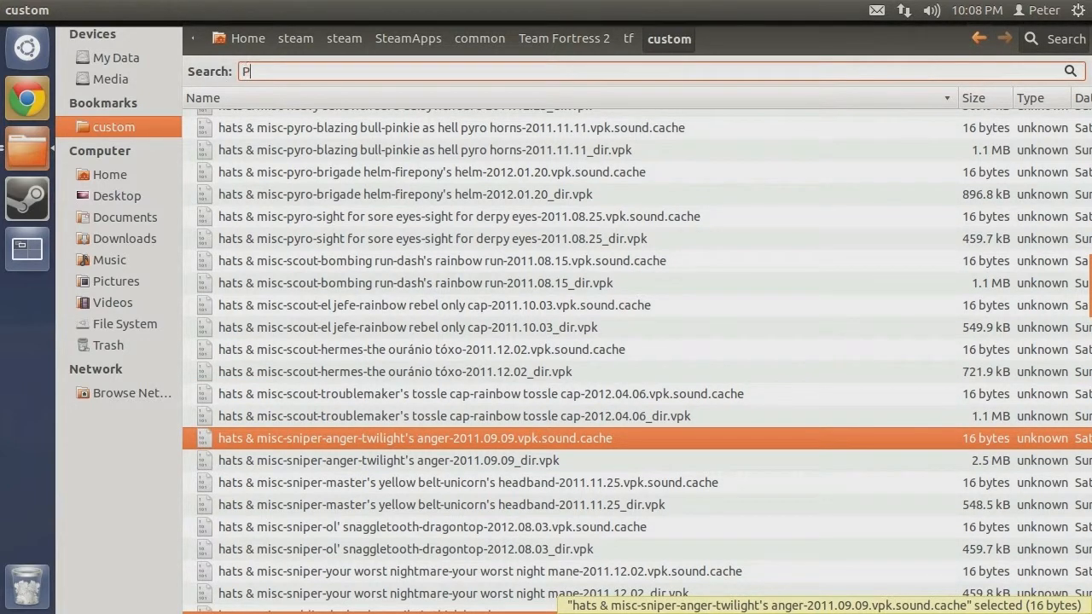
{"action": "type", "text": "ony Books"}
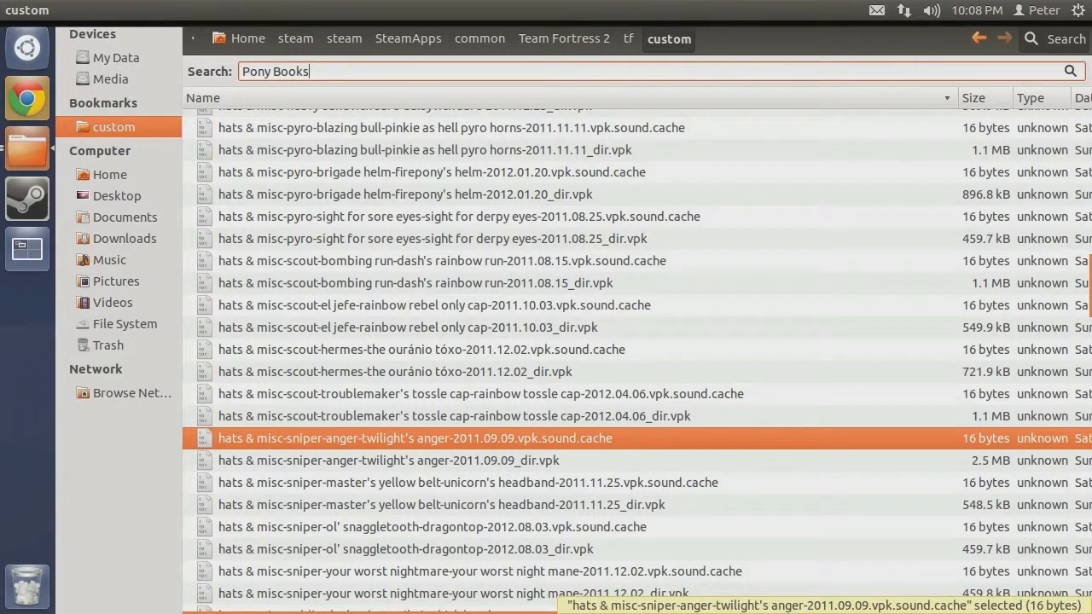
{"action": "key", "text": "Return"}
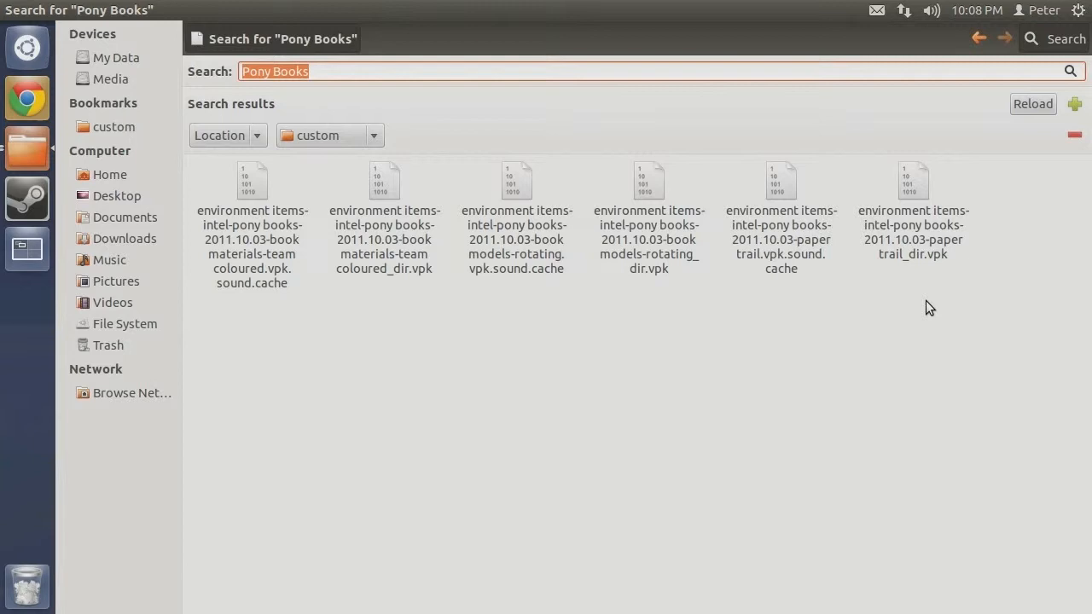
Step: Ctrl-select all six Pony Books results and move them to Trash
{"action": "key", "text": "ctrl"}
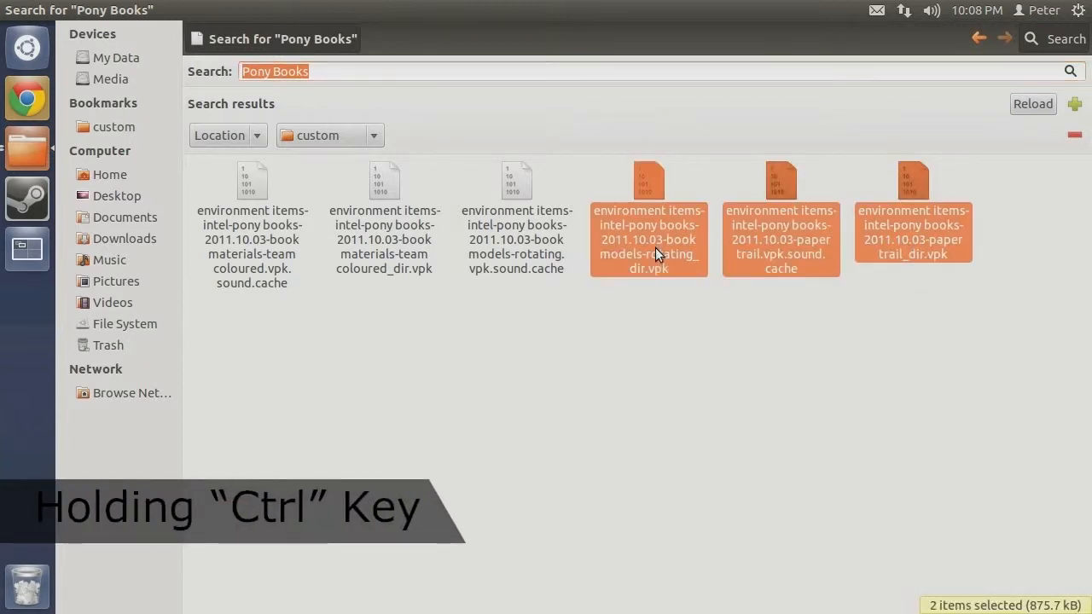
{"action": "left_click", "coordinate": [253, 239]}
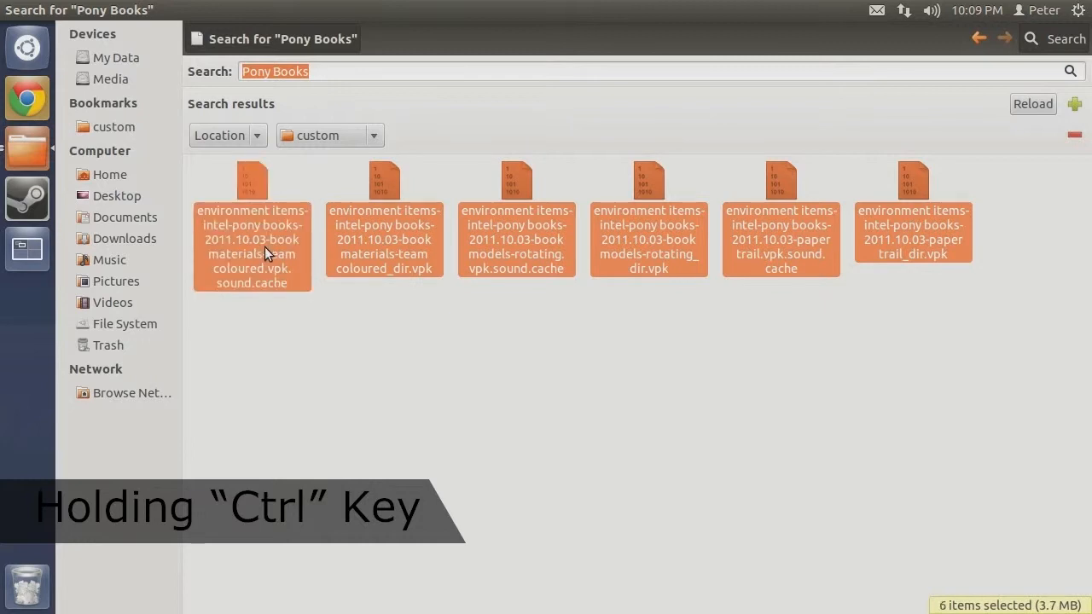
{"action": "right_click", "coordinate": [266, 253]}
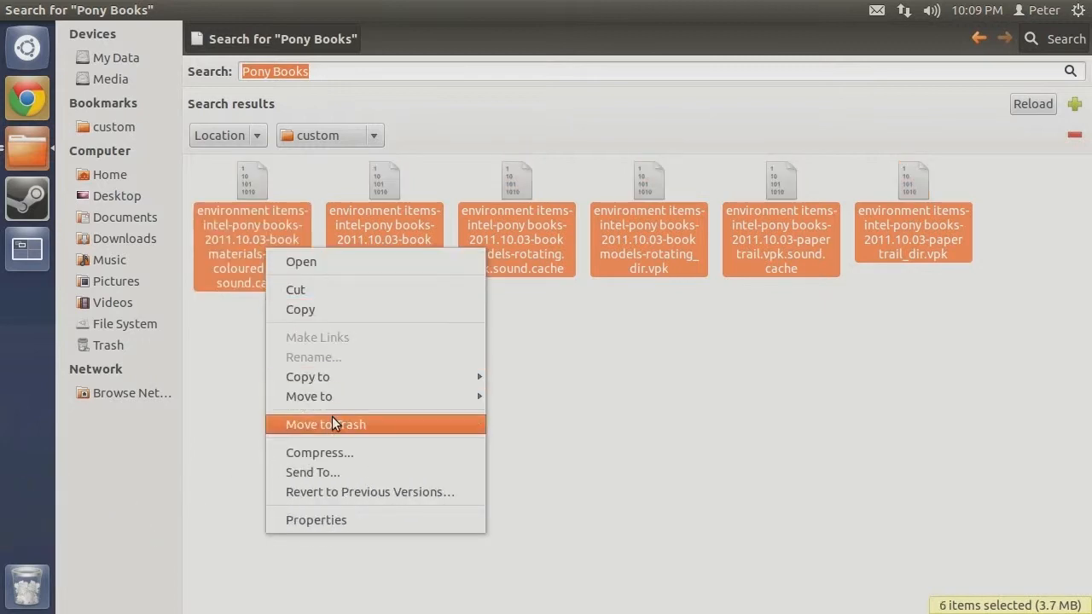
{"action": "left_click", "coordinate": [326, 423]}
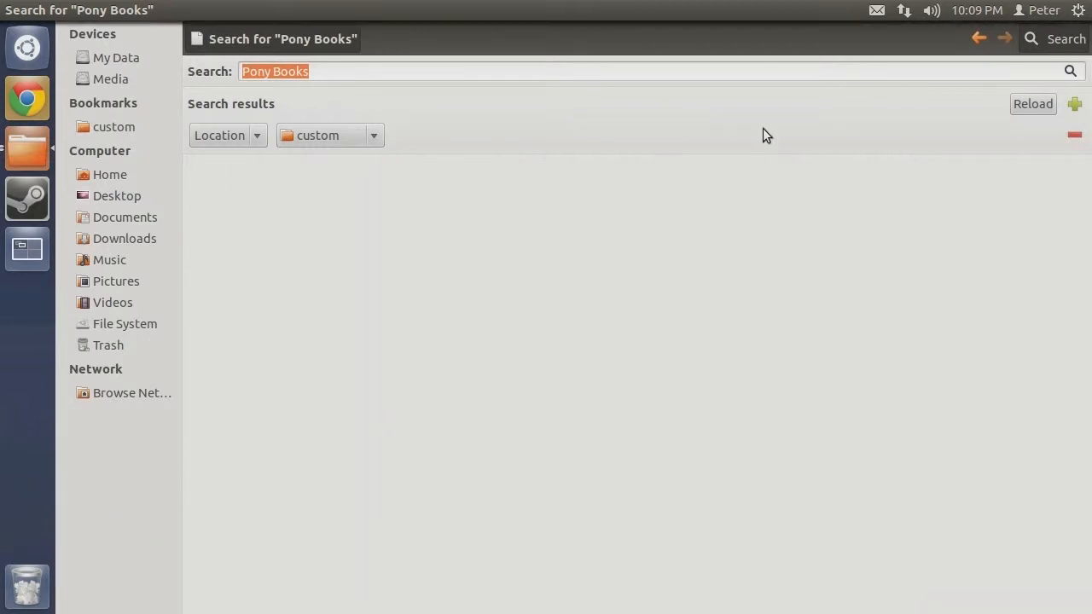